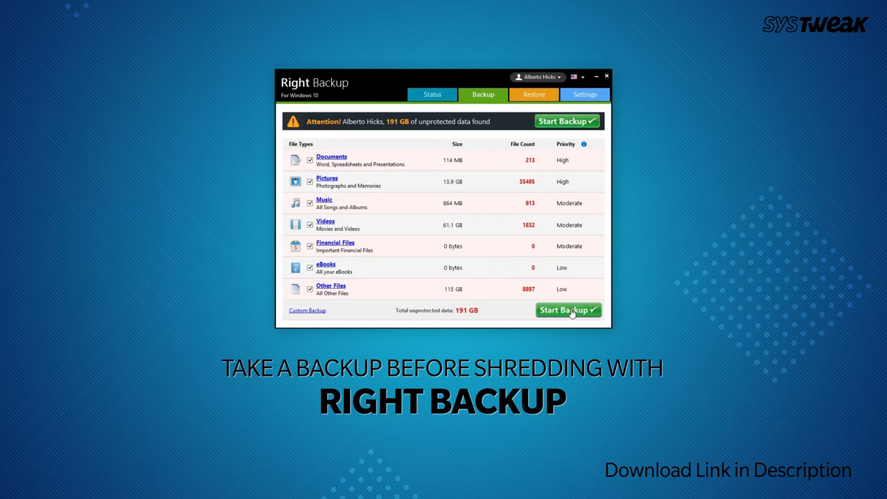
Advance from the Advanced System Optimizer slide to the O&O SafeErase slide listing image files queued for deletion.
{"action": "left_click", "coordinate": [568, 310]}
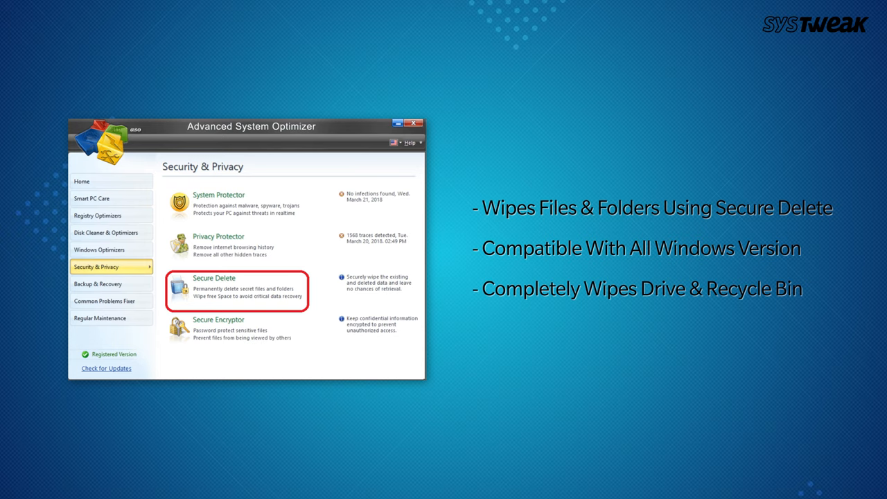
{"action": "left_click", "coordinate": [213, 277]}
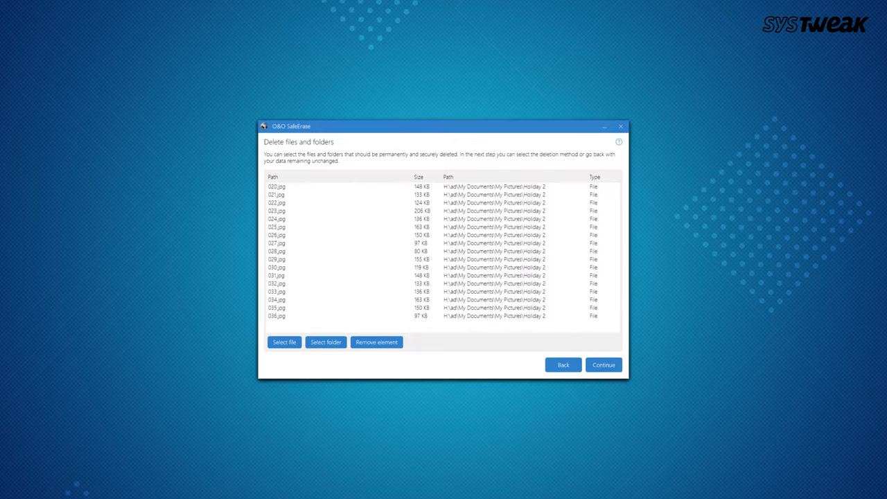